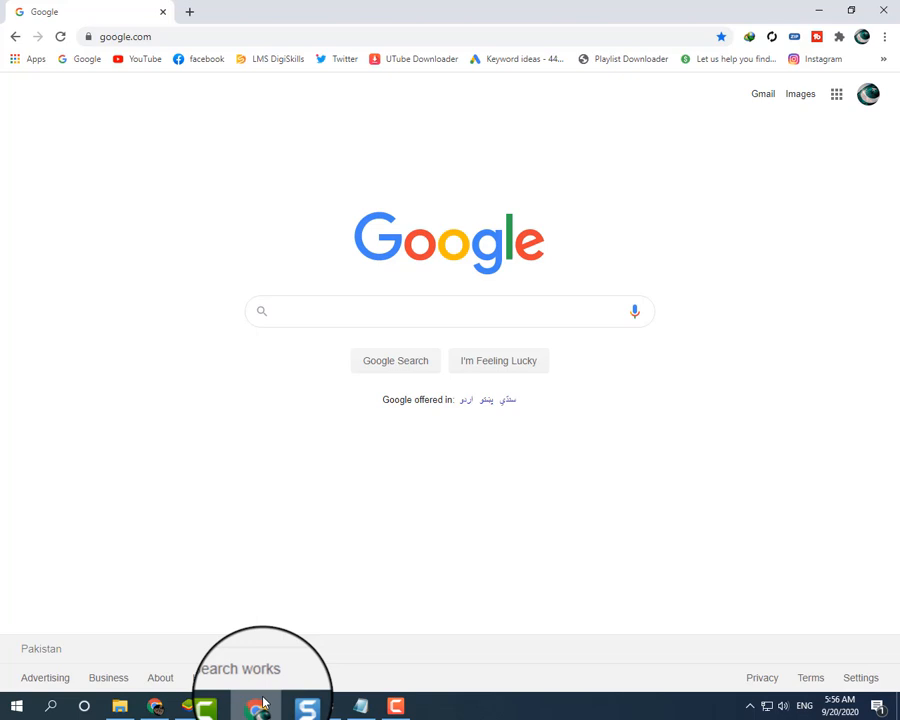
- Bring up YouTube from the bookmark and check its home page in the other tab
{"action": "left_click", "coordinate": [450, 311]}
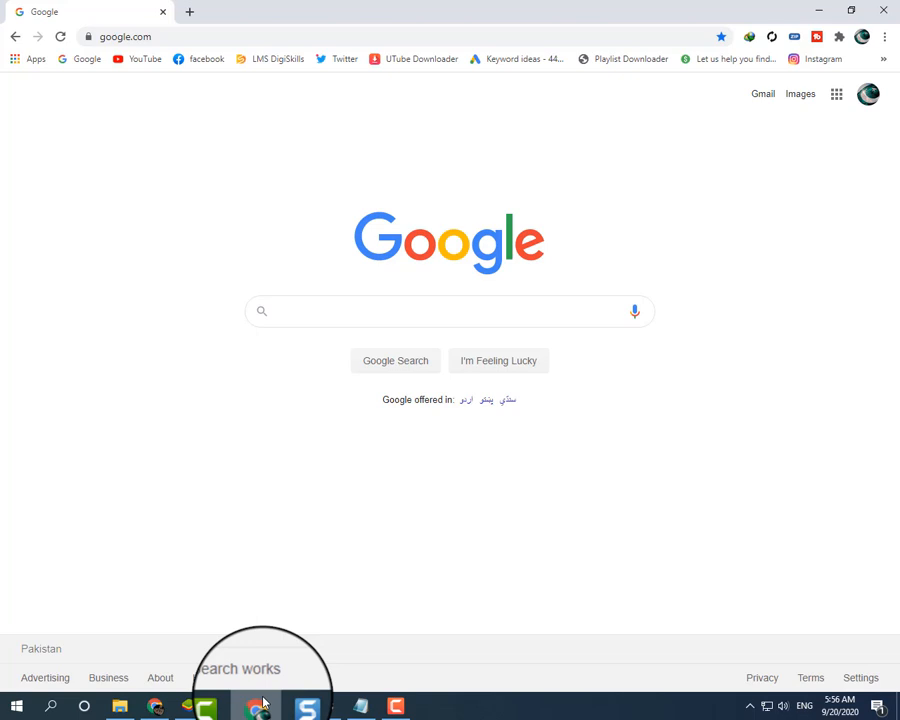
{"action": "left_click", "coordinate": [450, 311]}
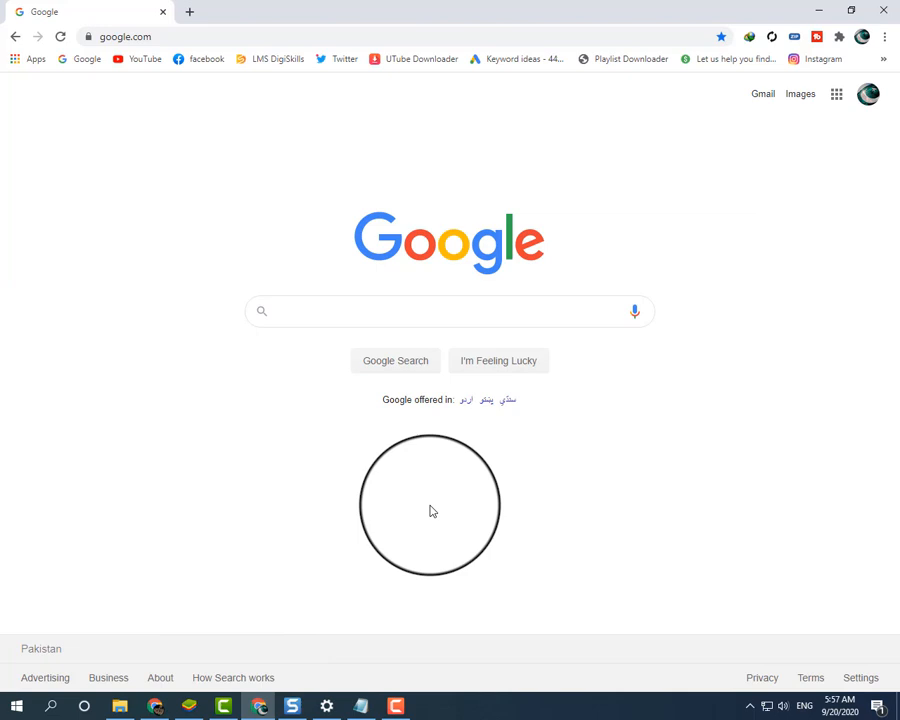
{"action": "left_click", "coordinate": [137, 59]}
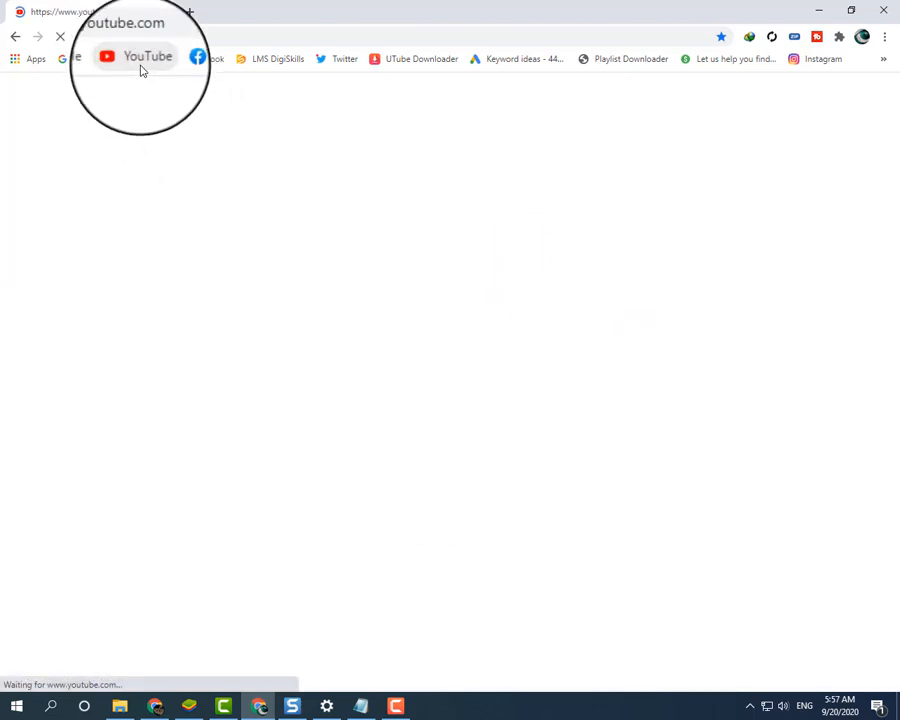
{"action": "left_click", "coordinate": [352, 8]}
{"action": "type", "text": "google.com"}
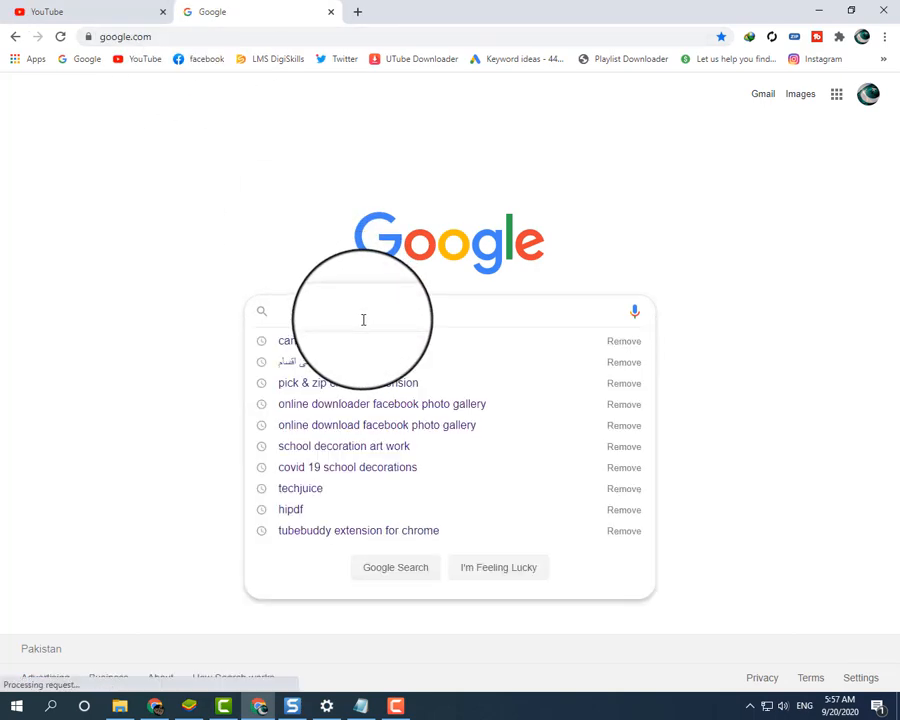
{"action": "left_click", "coordinate": [85, 11]}
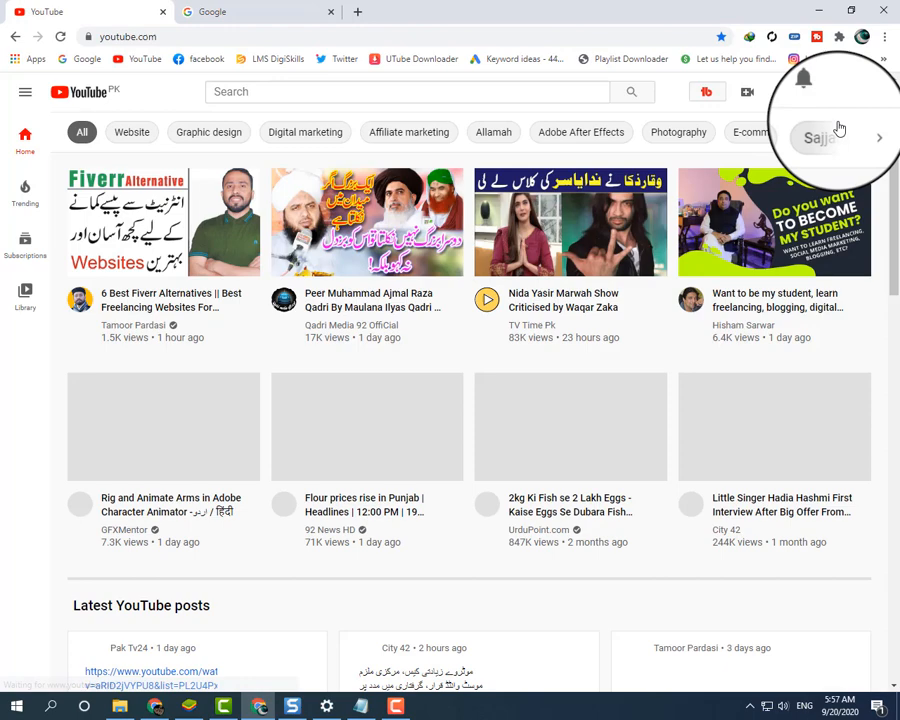
{"action": "scroll", "scroll_direction": "down", "scroll_amount": 3}
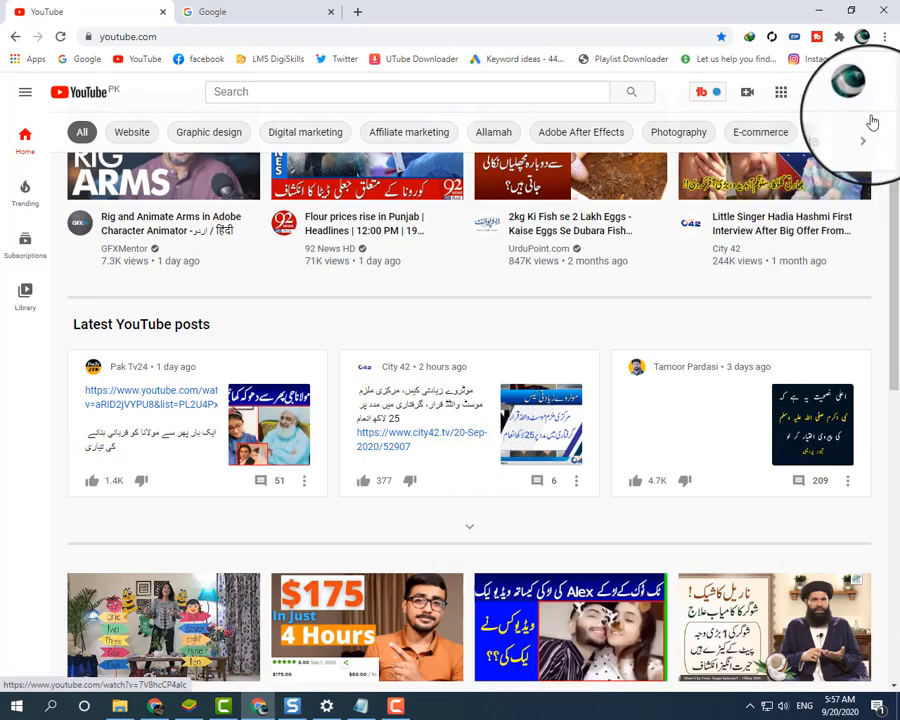
- Search Google for 'youtube video manager' and follow the studio.youtube.com result
{"action": "left_click", "coordinate": [255, 11]}
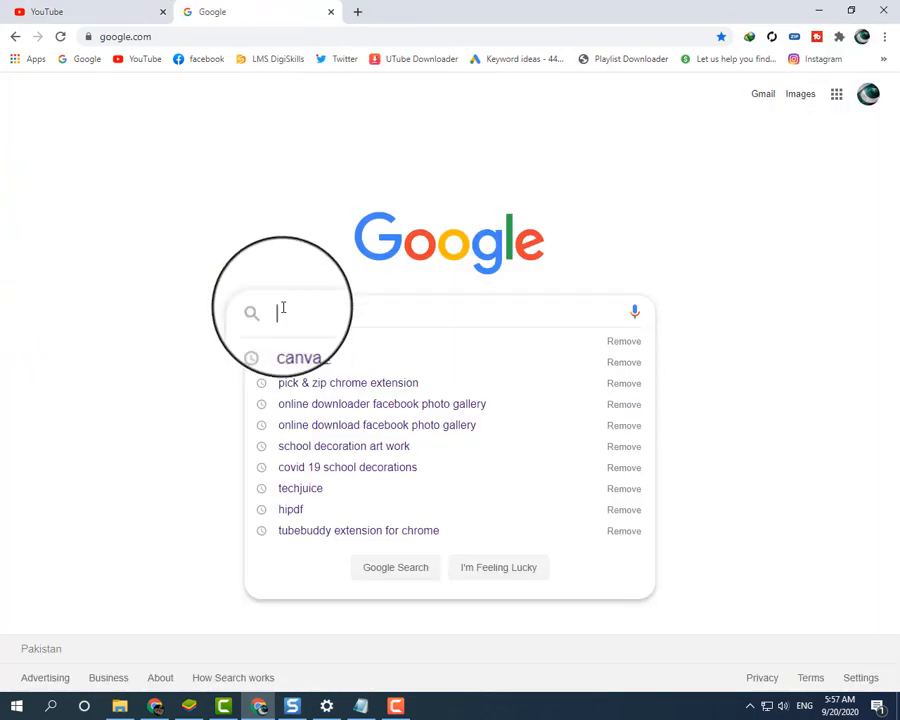
{"action": "type", "text": "youtube video manager"}
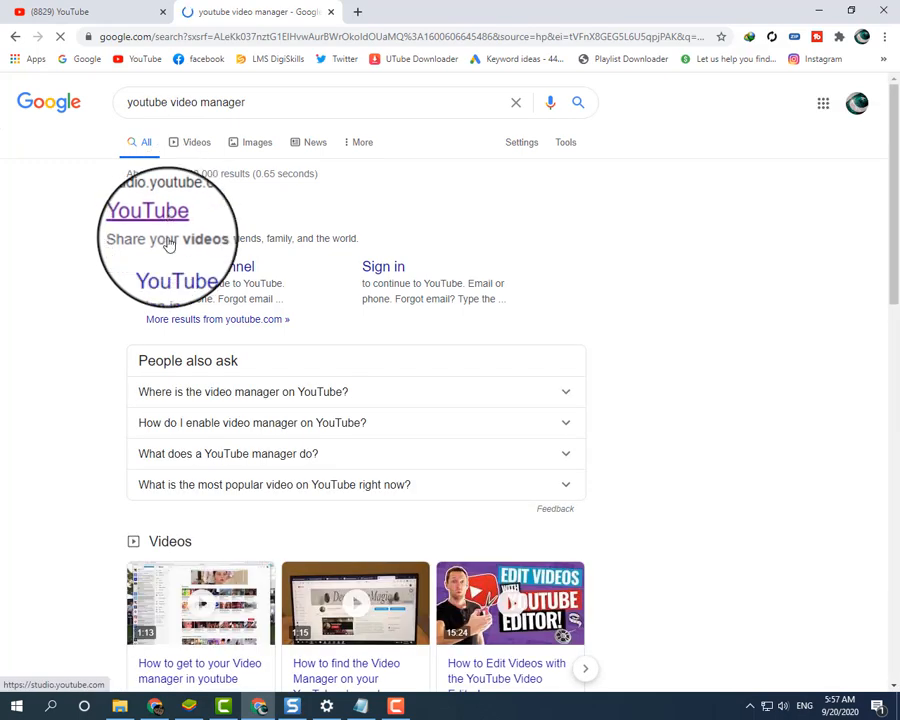
{"action": "left_click", "coordinate": [147, 211]}
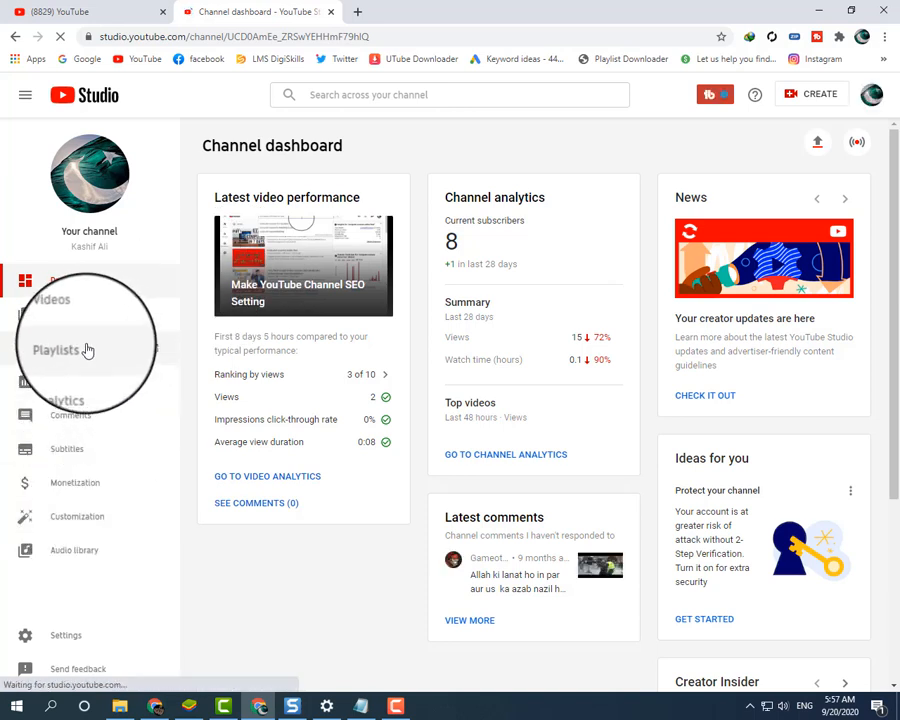
- Go to the channel's Videos list and start editing the 'presentation DEsign' video's title with 'How To make'
{"action": "left_click", "coordinate": [63, 310]}
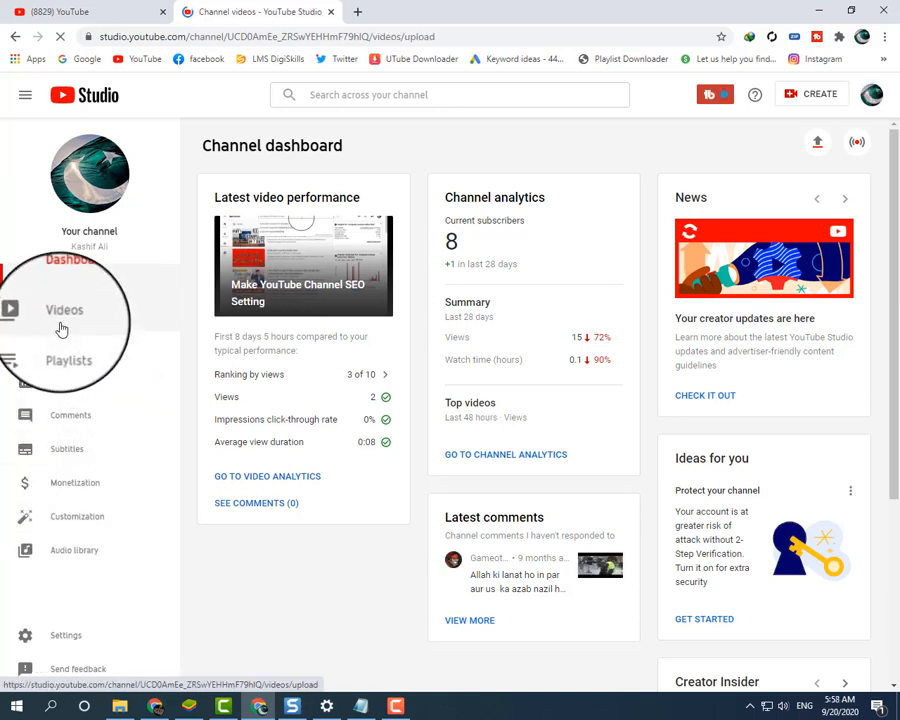
{"action": "left_click", "coordinate": [64, 309]}
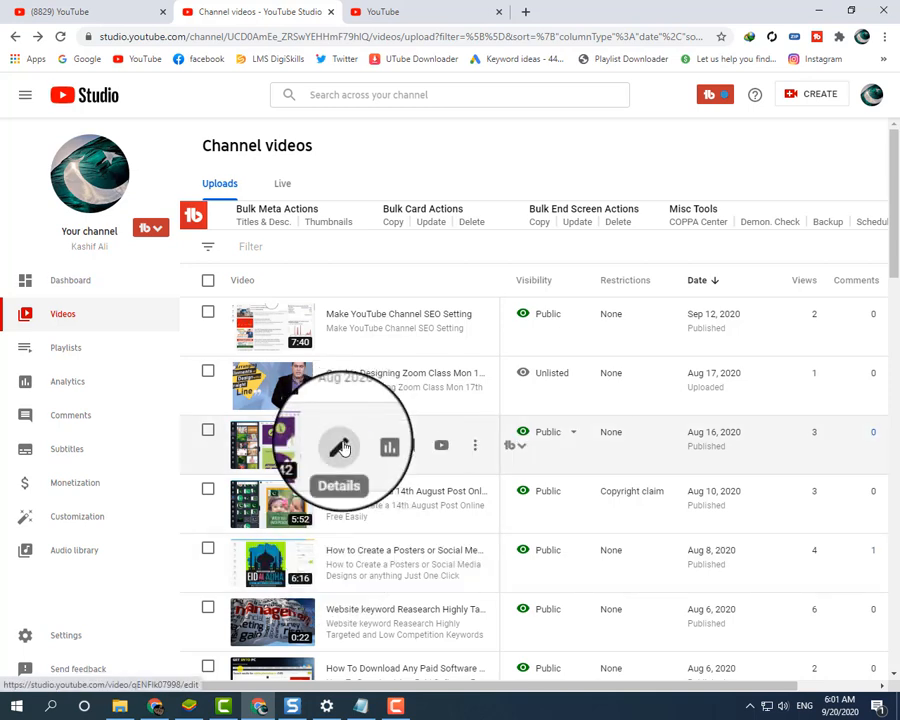
{"action": "left_click", "coordinate": [341, 445]}
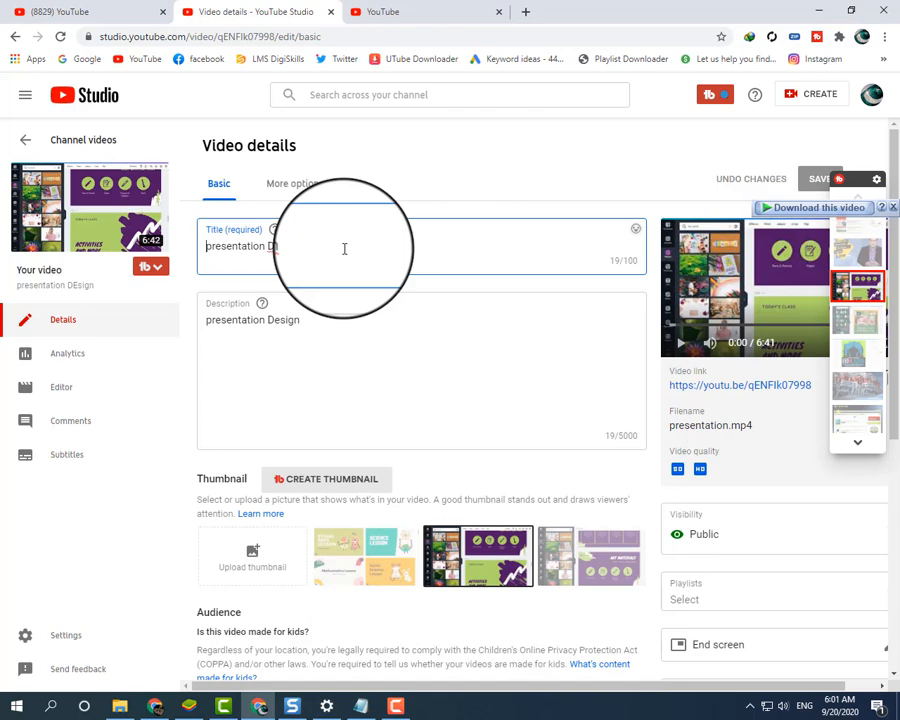
{"action": "type", "text": "How Tomake"}
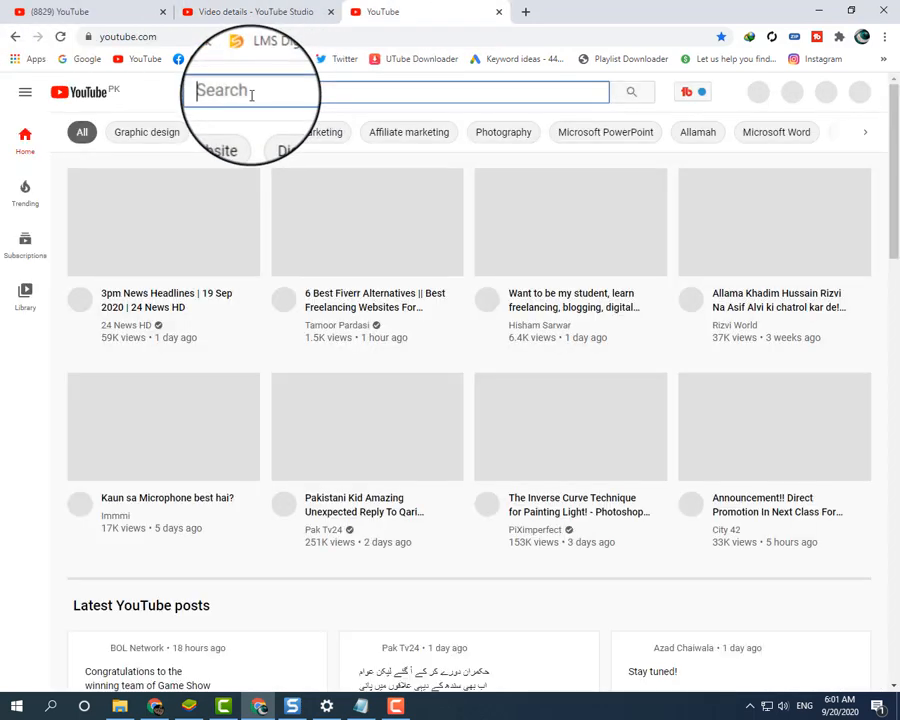
- Search YouTube for 'how to make presentation' to gather keyword ideas and select the query text
{"action": "type", "text": "presena"}
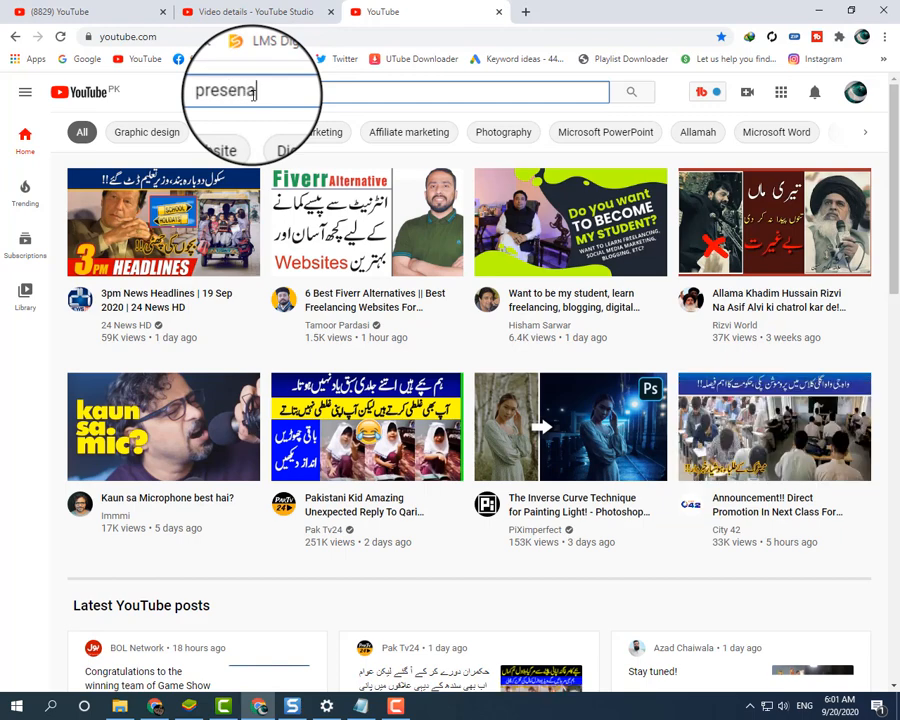
{"action": "type", "text": "t"}
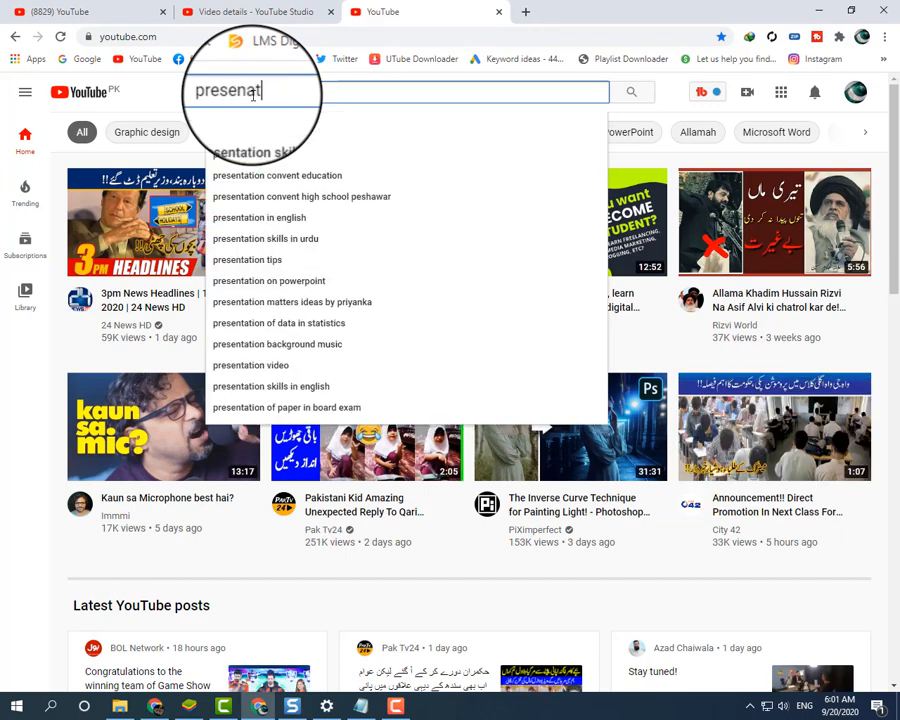
{"action": "type", "text": "how to make"}
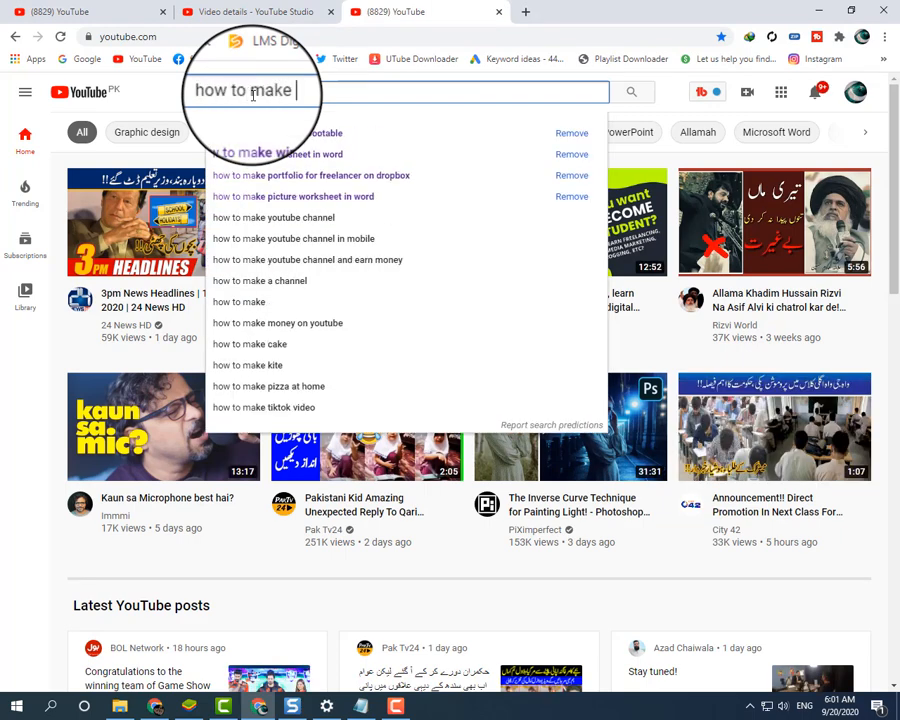
{"action": "type", "text": "presentation"}
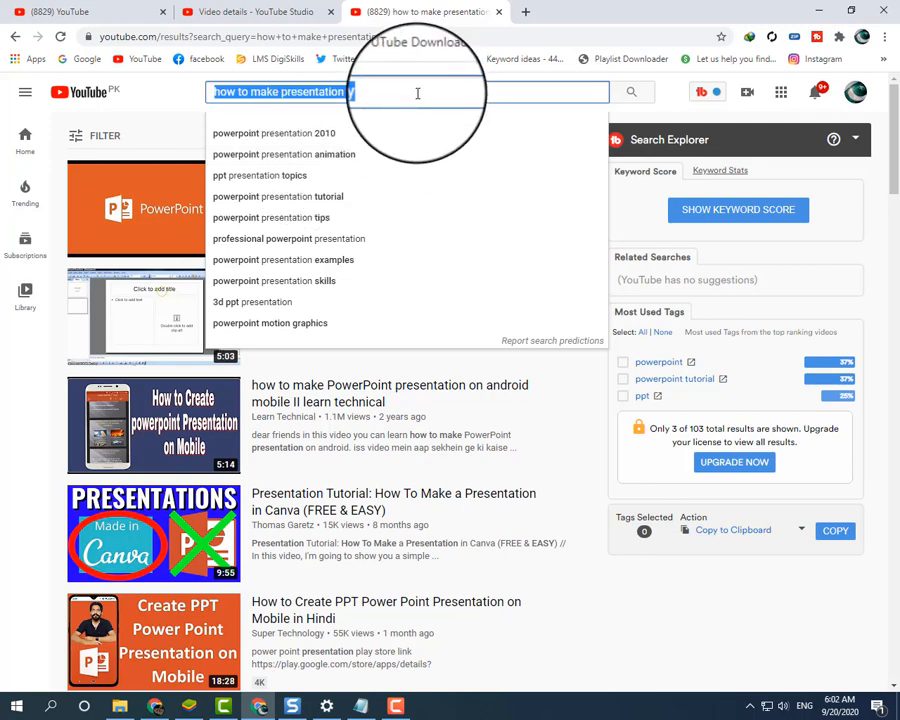
{"action": "left_click", "coordinate": [255, 12]}
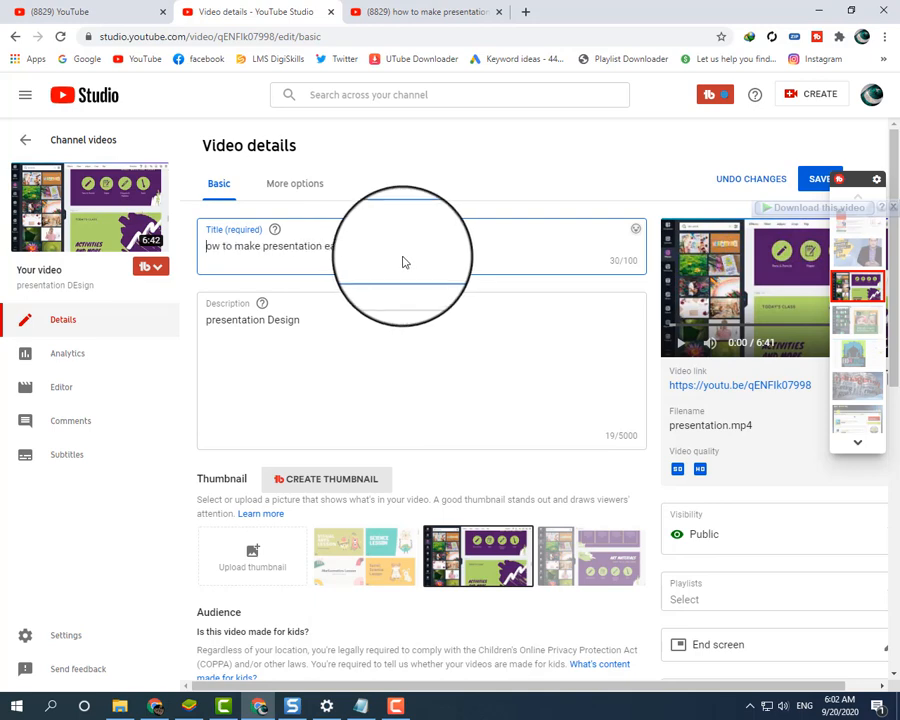
- Set the title and description to 'How to make Powerful Animation presentation easily' and bring the Tags field into view
{"action": "type", "text": "How to make presentation"}
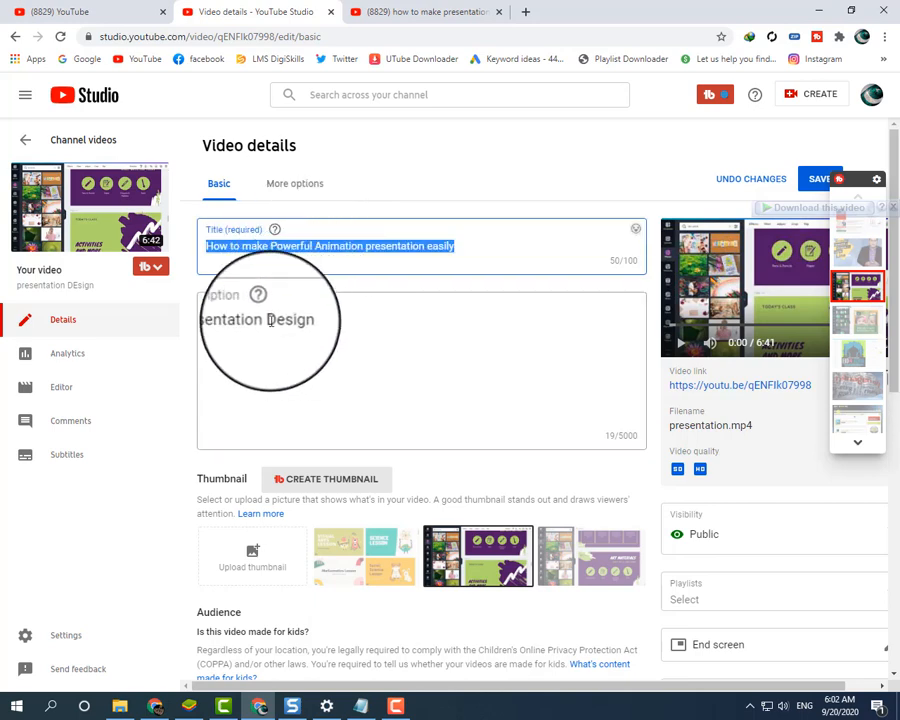
{"action": "left_click", "coordinate": [265, 319]}
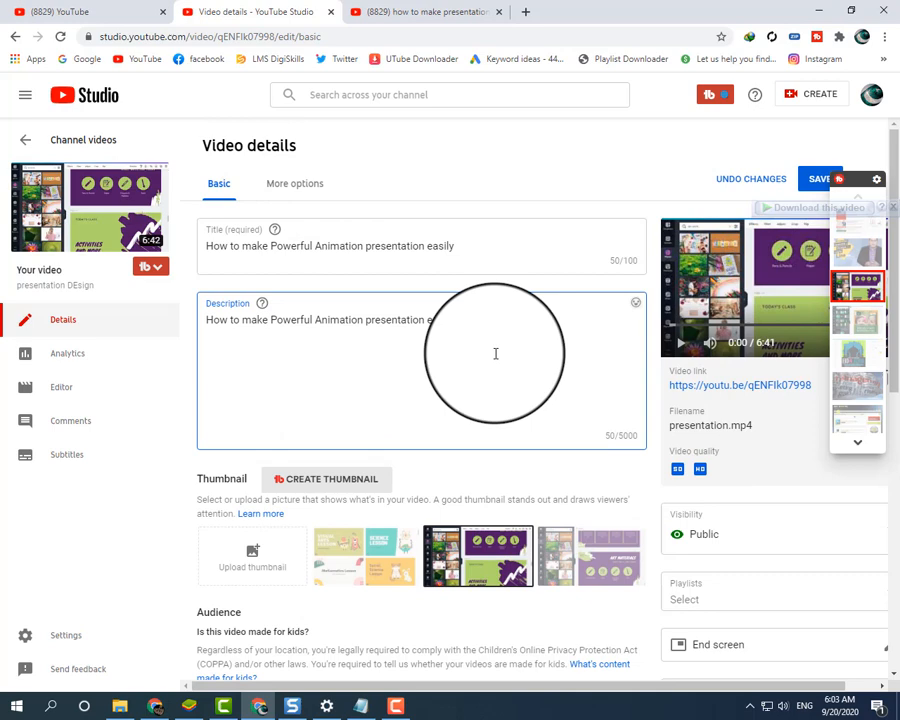
{"action": "scroll", "scroll_direction": "down", "scroll_amount": 3}
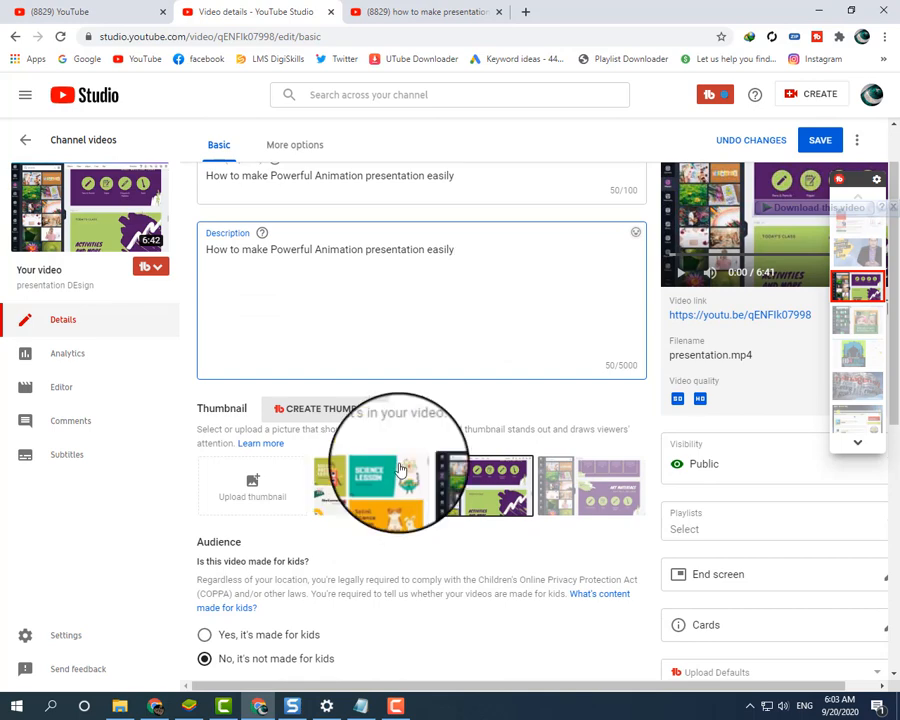
{"action": "scroll", "scroll_direction": "down", "scroll_amount": 3}
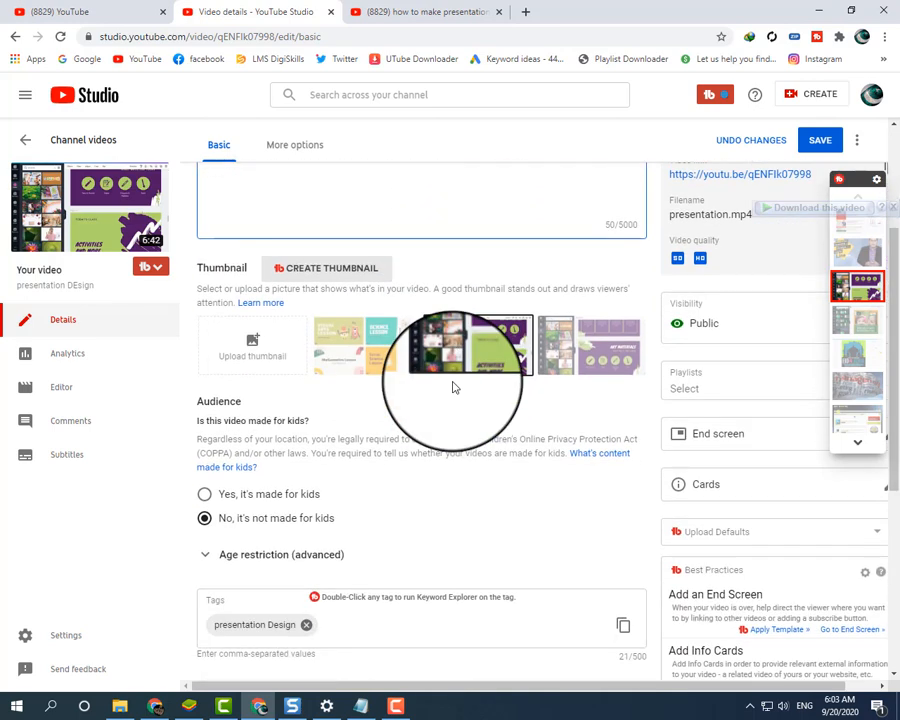
{"action": "scroll", "scroll_direction": "down", "scroll_amount": 3}
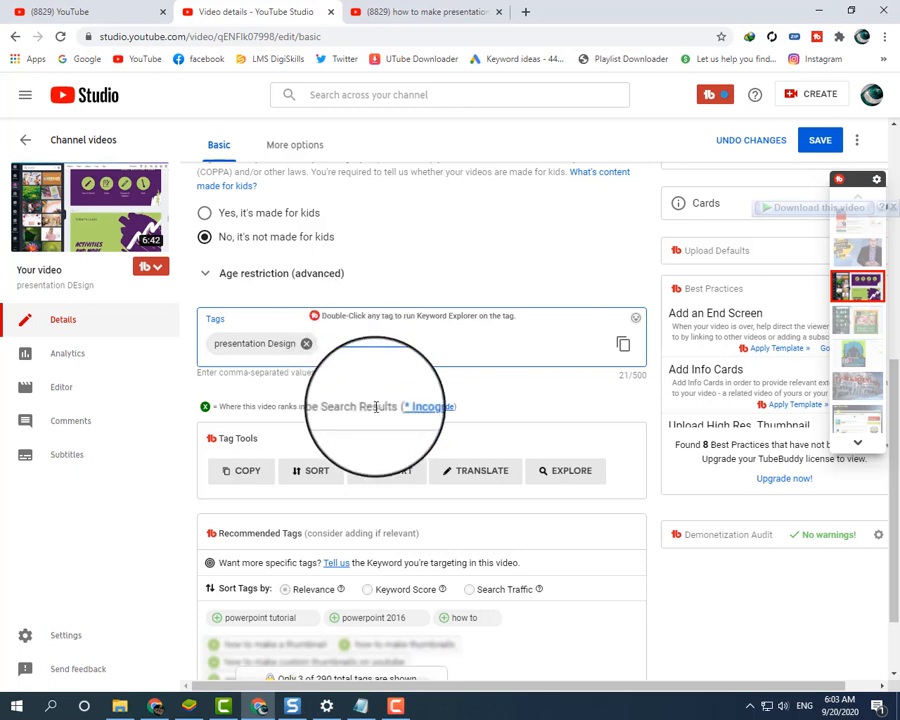
- Add the tags 'powerpoint presentation 2010' and 'powerpoint 2020 design ideas' from YouTube search suggestions
{"action": "left_click", "coordinate": [424, 12]}
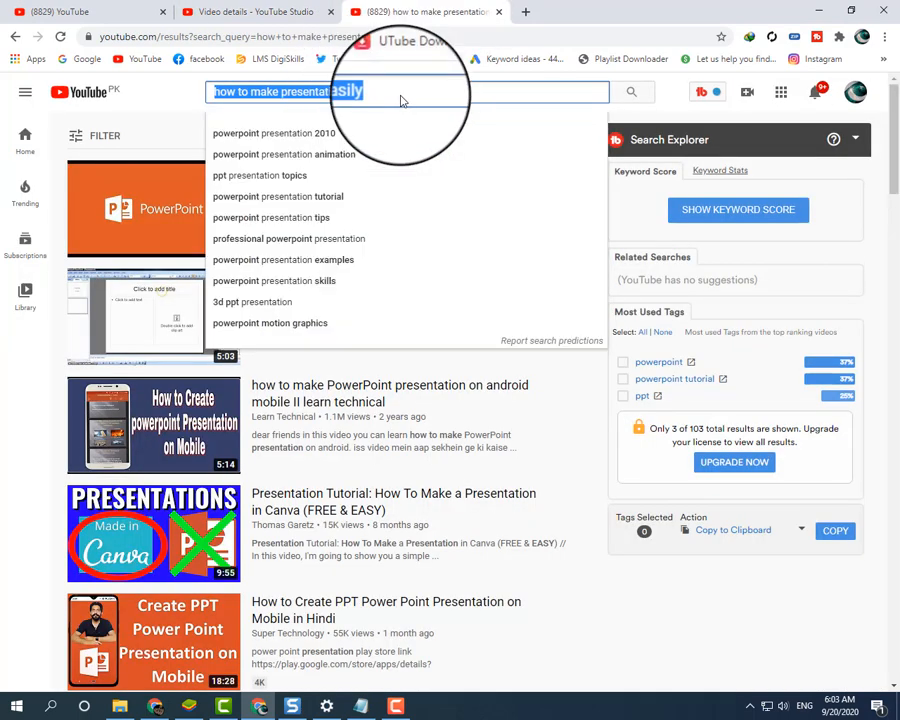
{"action": "left_click", "coordinate": [273, 133]}
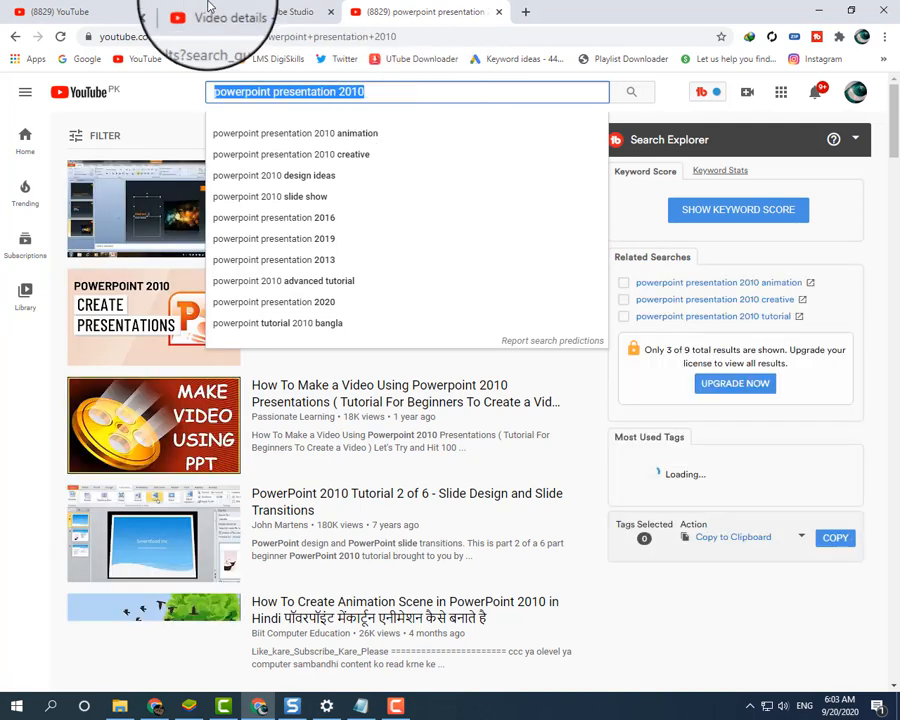
{"action": "left_click", "coordinate": [235, 11]}
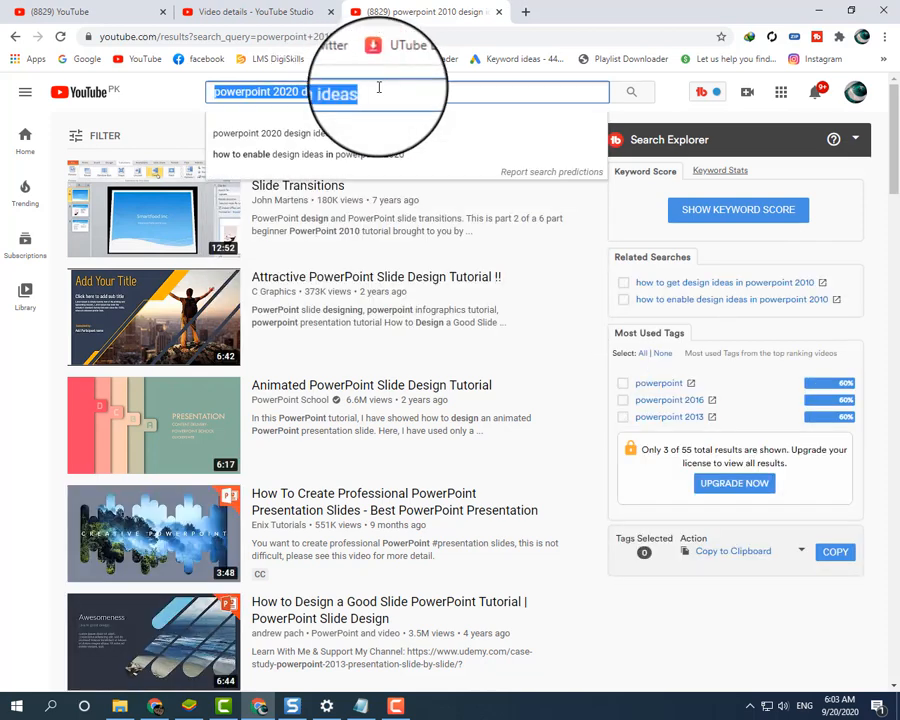
{"action": "left_click", "coordinate": [258, 11]}
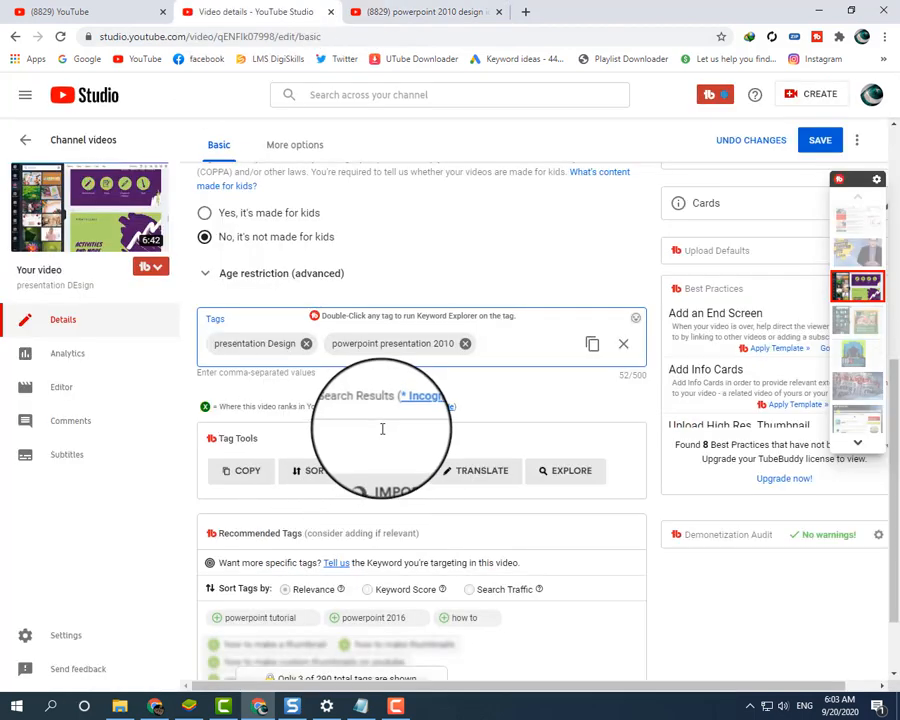
{"action": "type", "text": "powerpoint 2020 design ideas"}
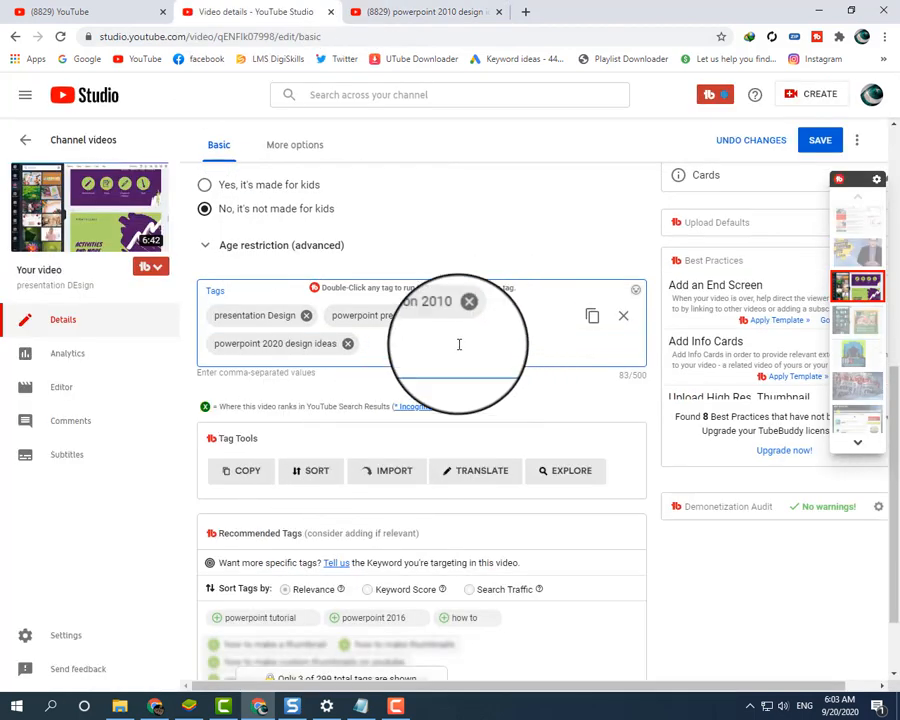
- Add the tags 'ppt presentation tips' and 'ppt presentation tutorial' from a 'ppt presa' suggestion search
{"action": "left_click", "coordinate": [420, 12]}
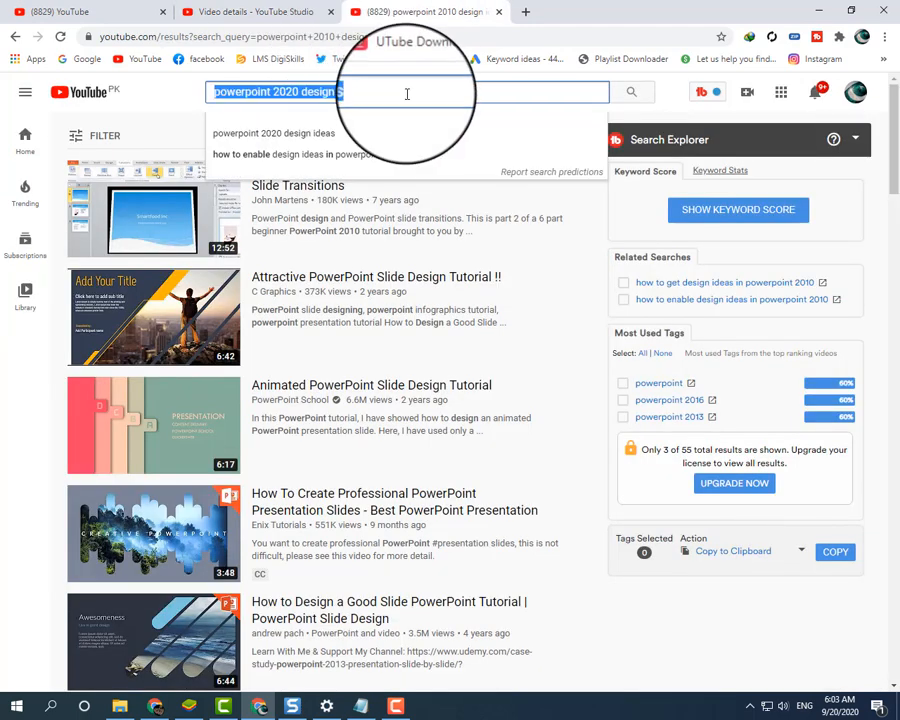
{"action": "type", "text": "ppt presa"}
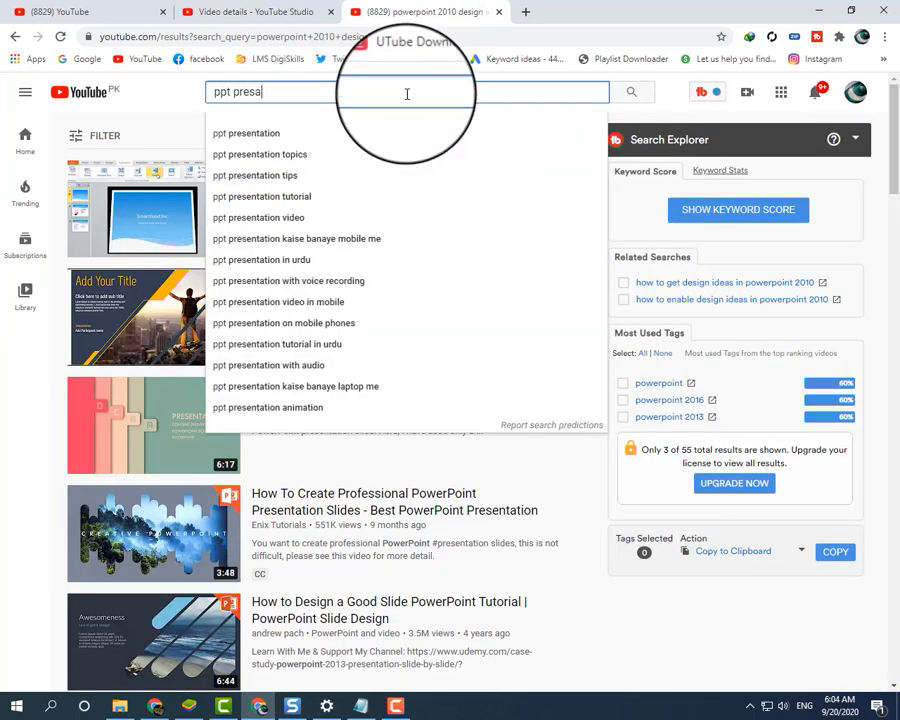
{"action": "left_click", "coordinate": [255, 175]}
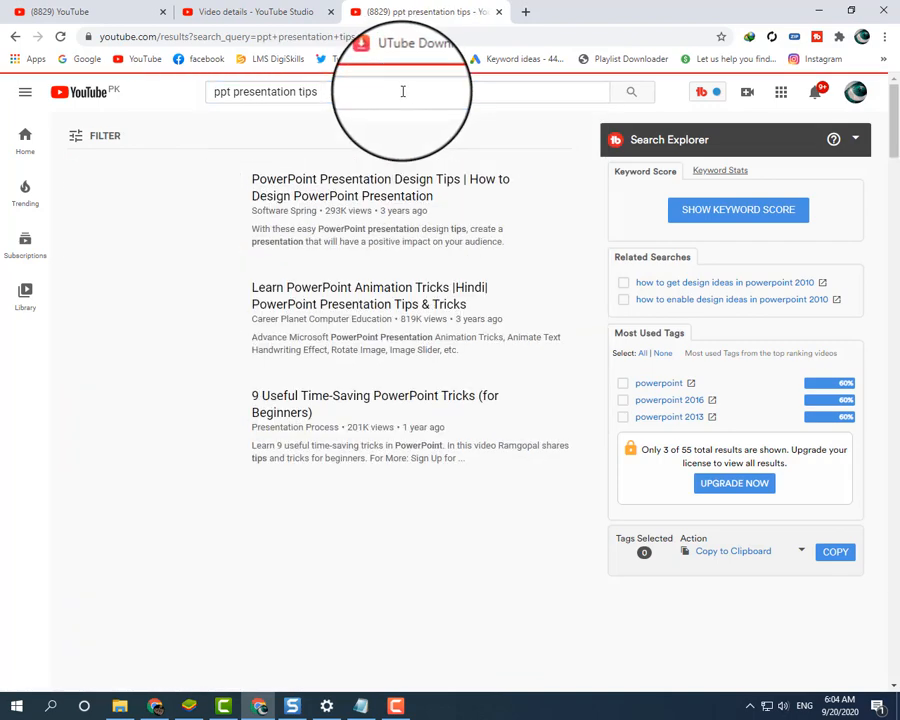
{"action": "left_click", "coordinate": [402, 91]}
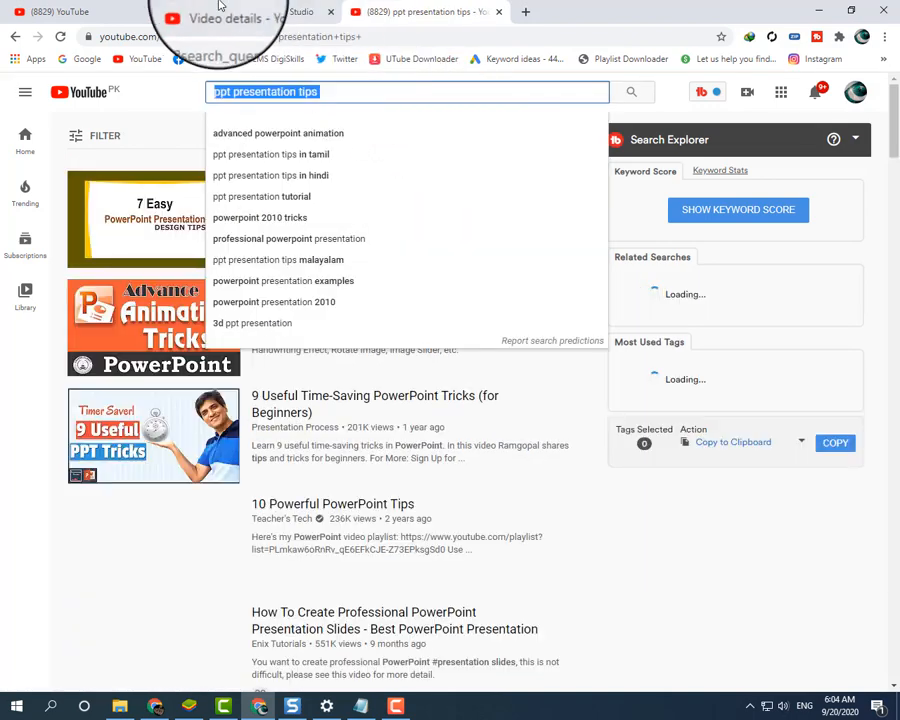
{"action": "left_click", "coordinate": [245, 12]}
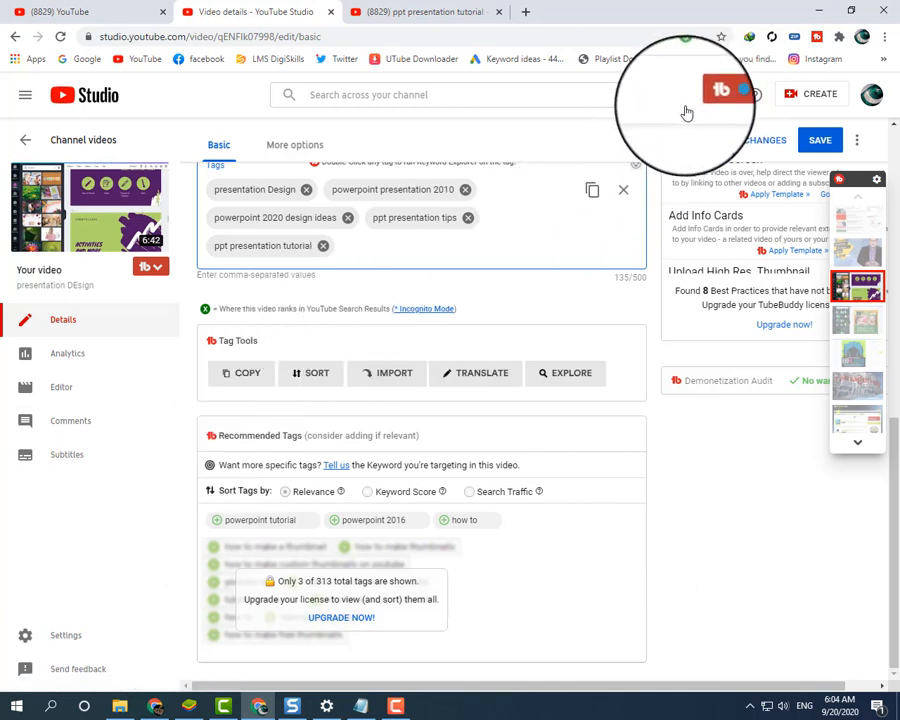
{"action": "left_click", "coordinate": [723, 94]}
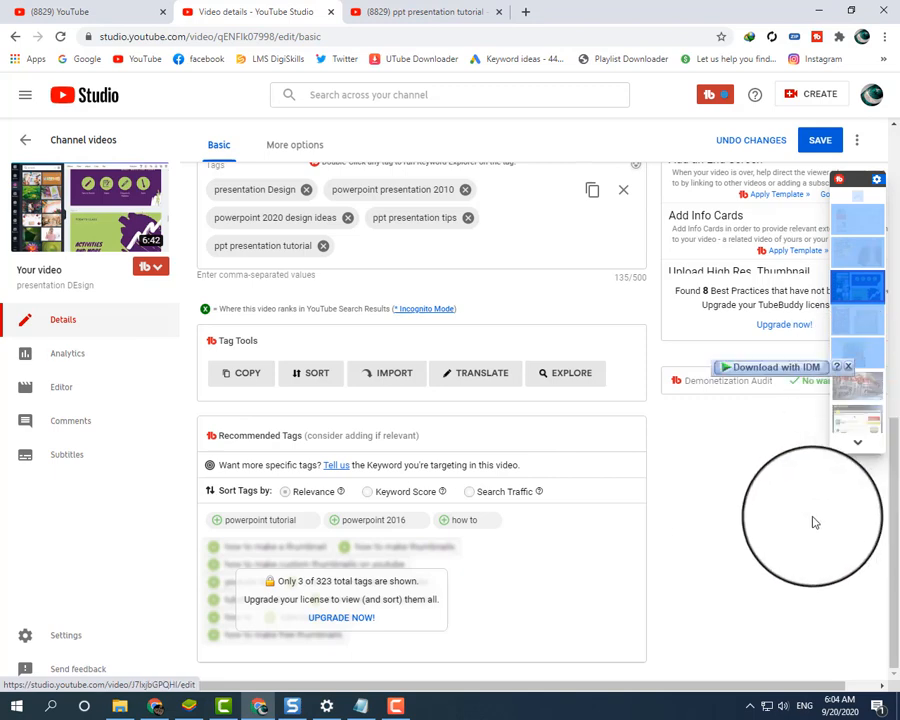
{"action": "left_click", "coordinate": [420, 13]}
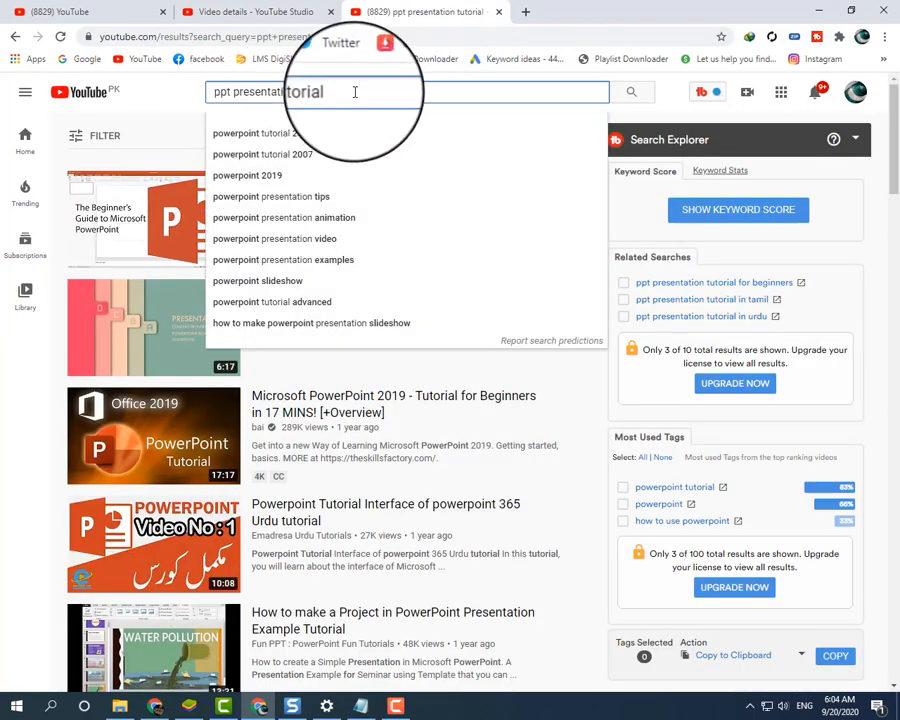
{"action": "key", "text": "Backspace"}
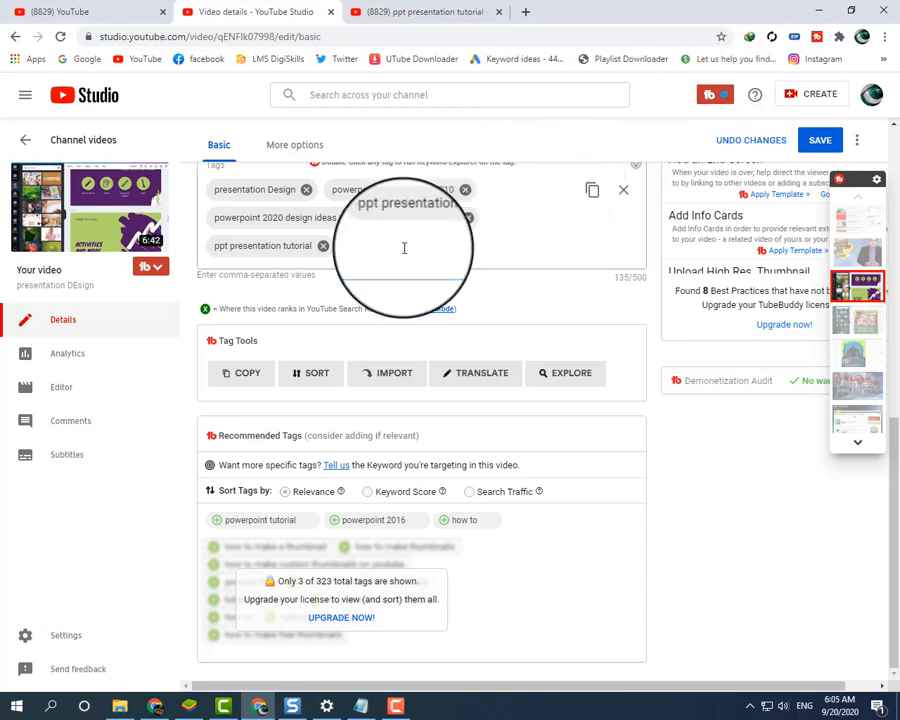
{"action": "type", "text": "ppt presentation tips"}
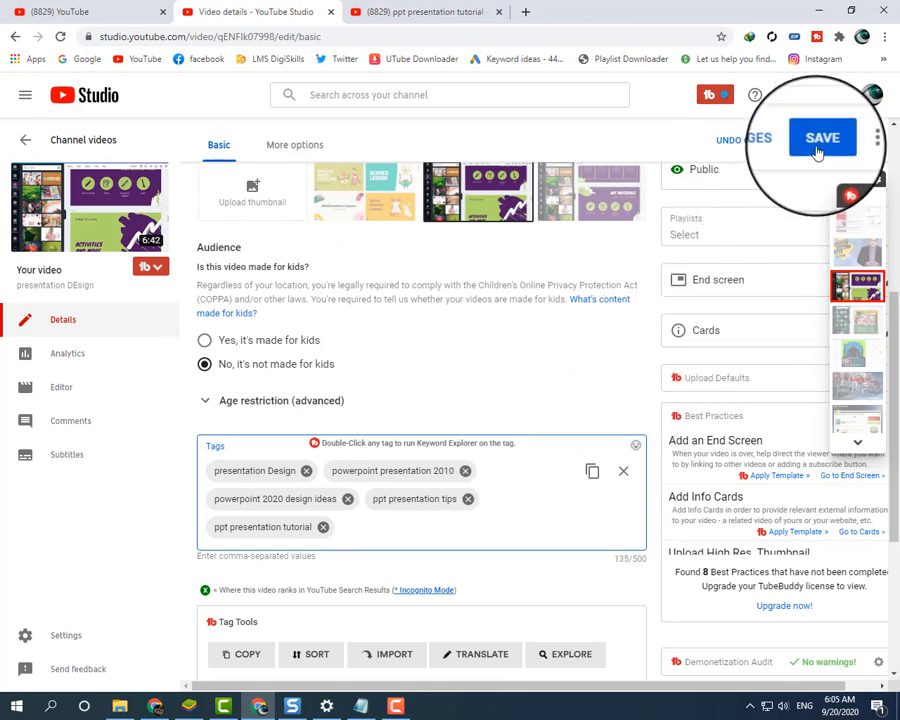
- Save the video details and wait for the 'Changes saved' confirmation
{"action": "left_click", "coordinate": [822, 137]}
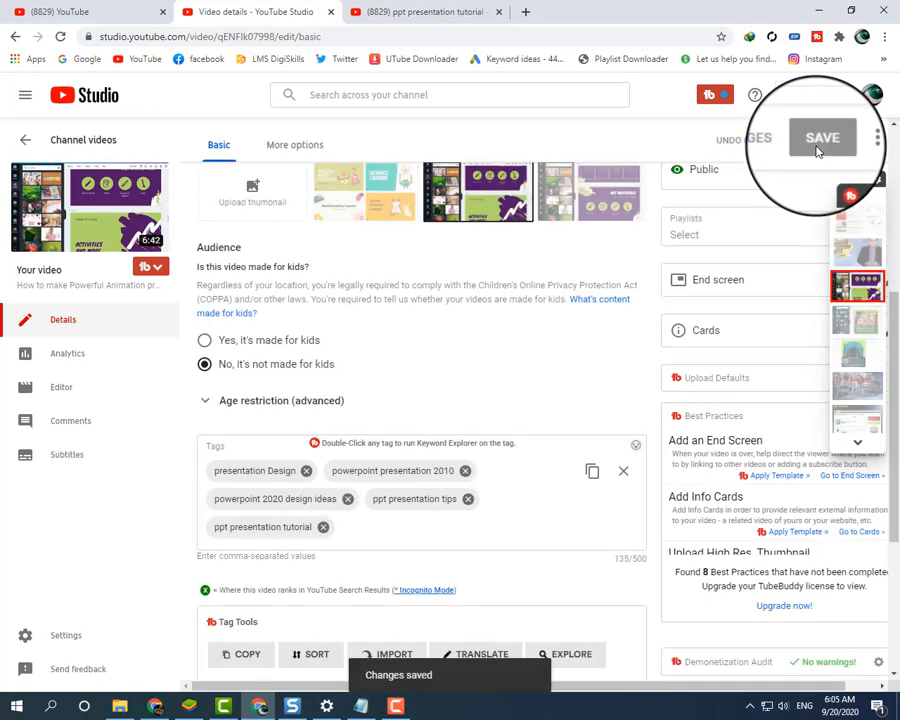
{"action": "left_click", "coordinate": [822, 139]}
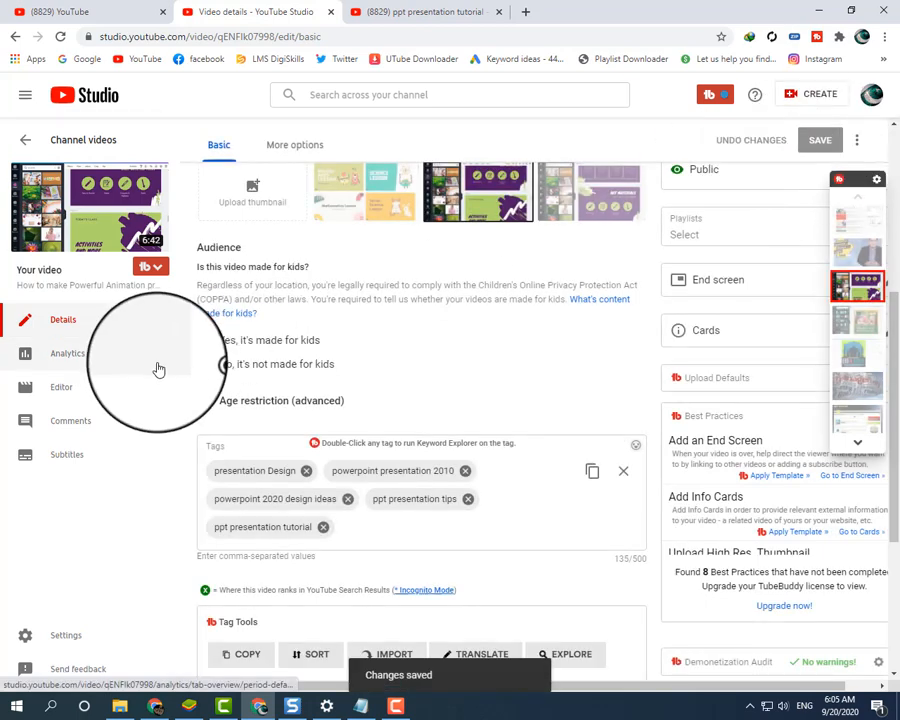
{"action": "left_click", "coordinate": [205, 363]}
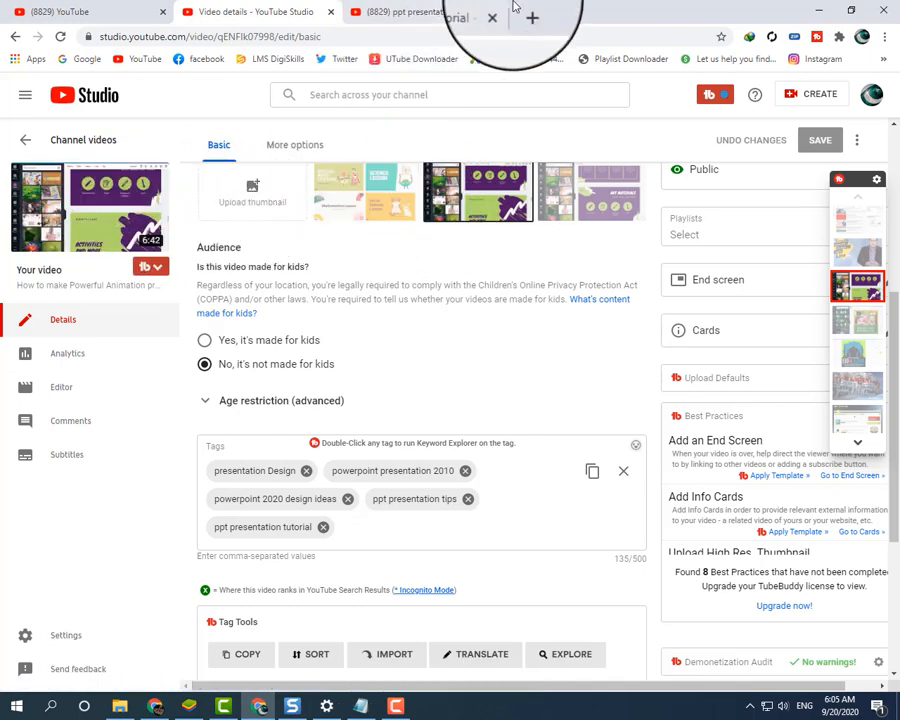
{"action": "mouse_move", "coordinate": [531, 18]}
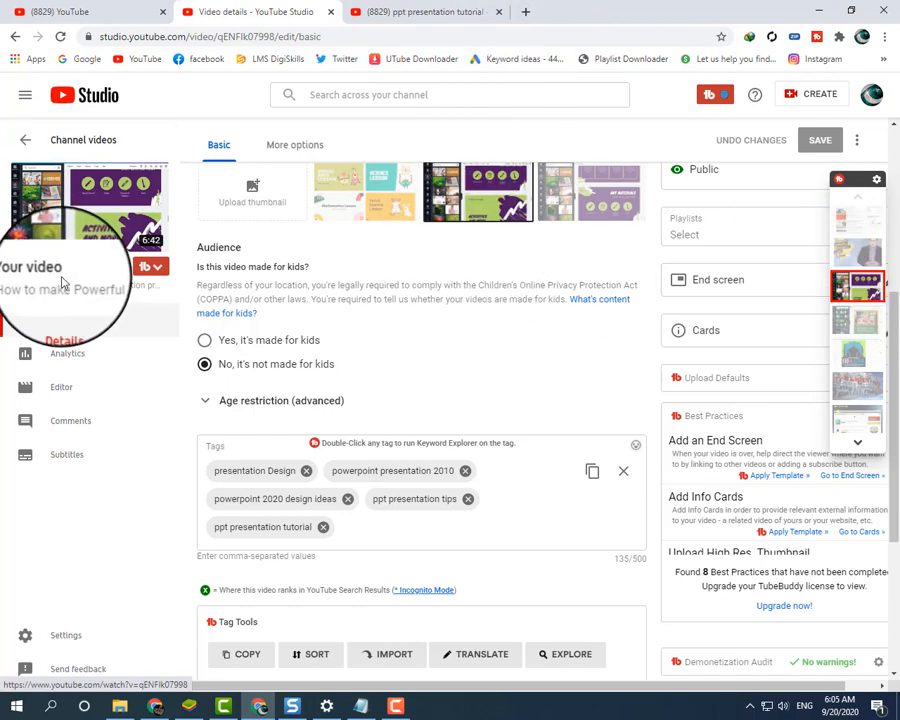
{"action": "scroll", "scroll_direction": "down", "scroll_amount": 3}
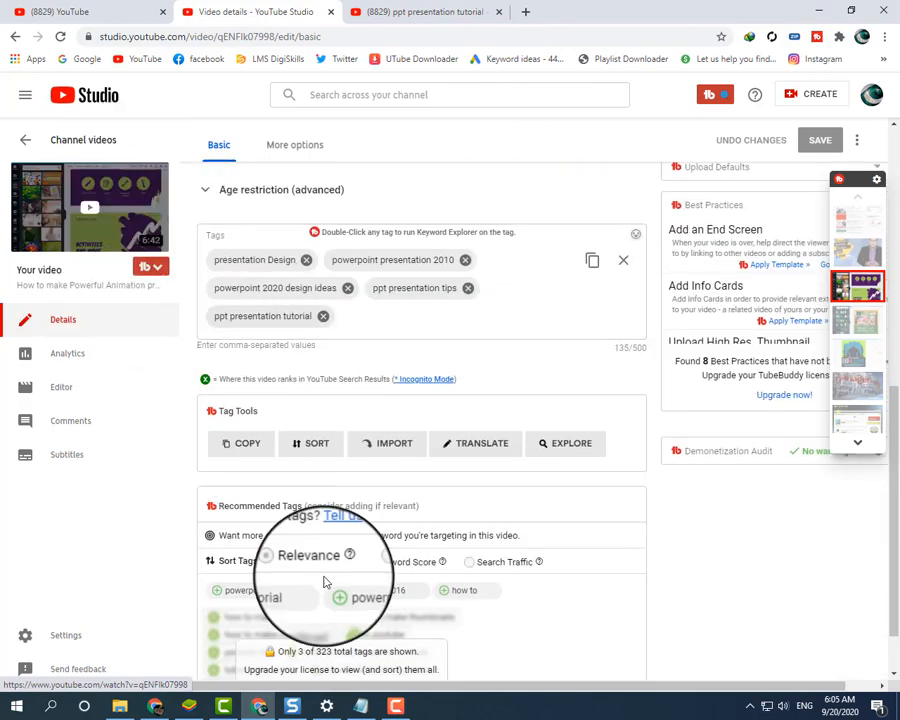